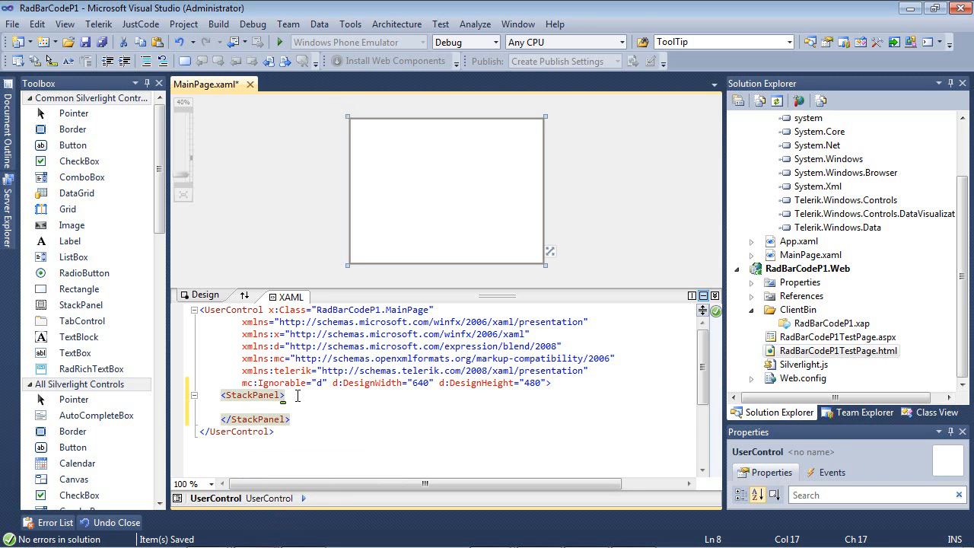
{"action": "type", "text": "<telerik:"}
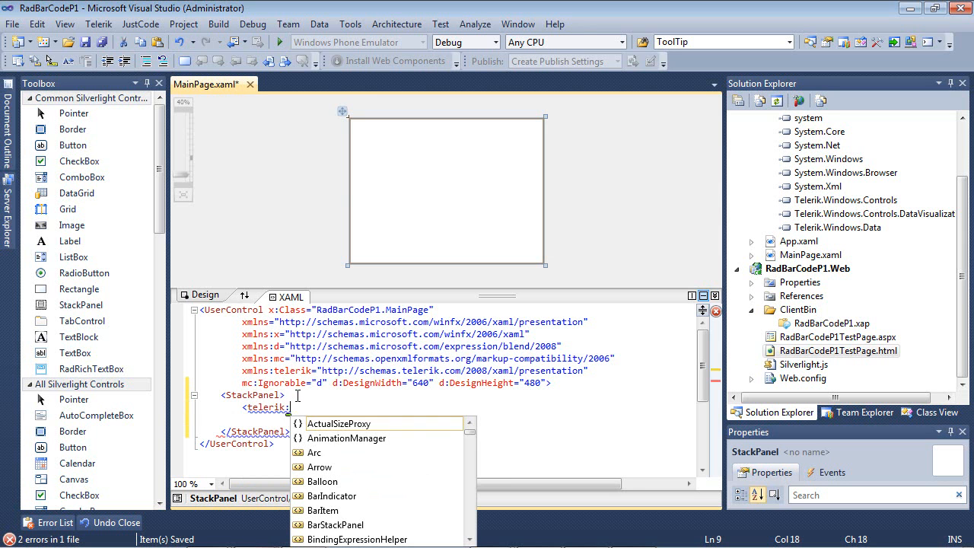
{"action": "type", "text": "Radb"}
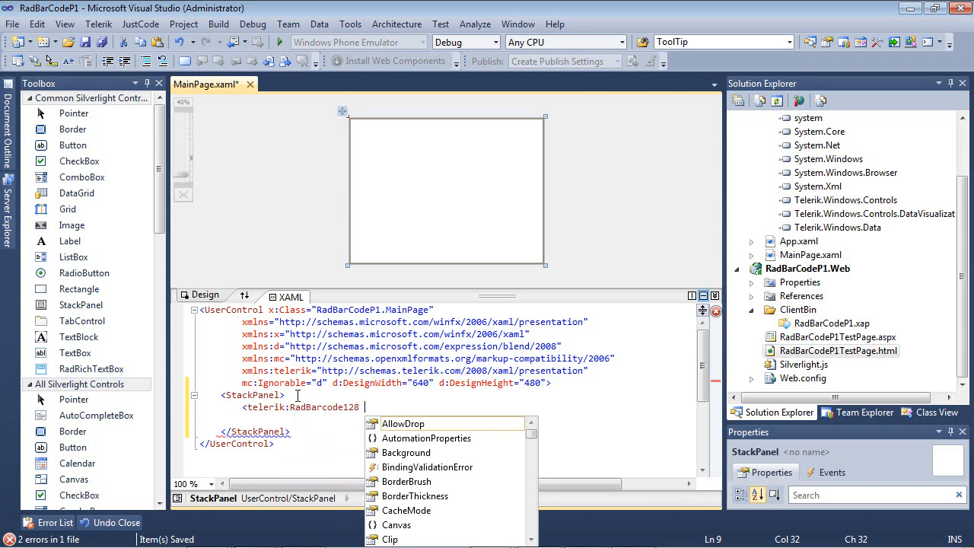
{"action": "type", "text": "Height=\"120"}
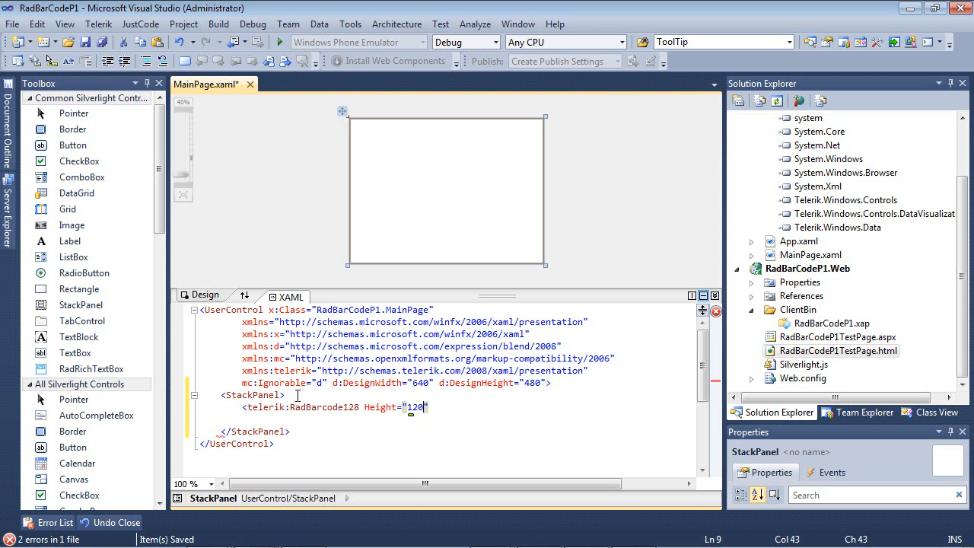
{"action": "type", "text": "w"}
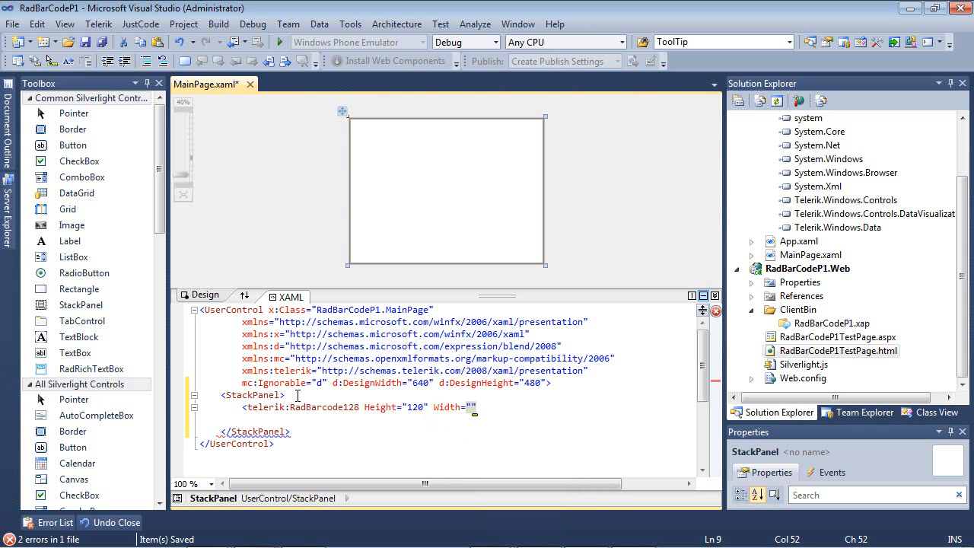
{"action": "type", "text": "425"}
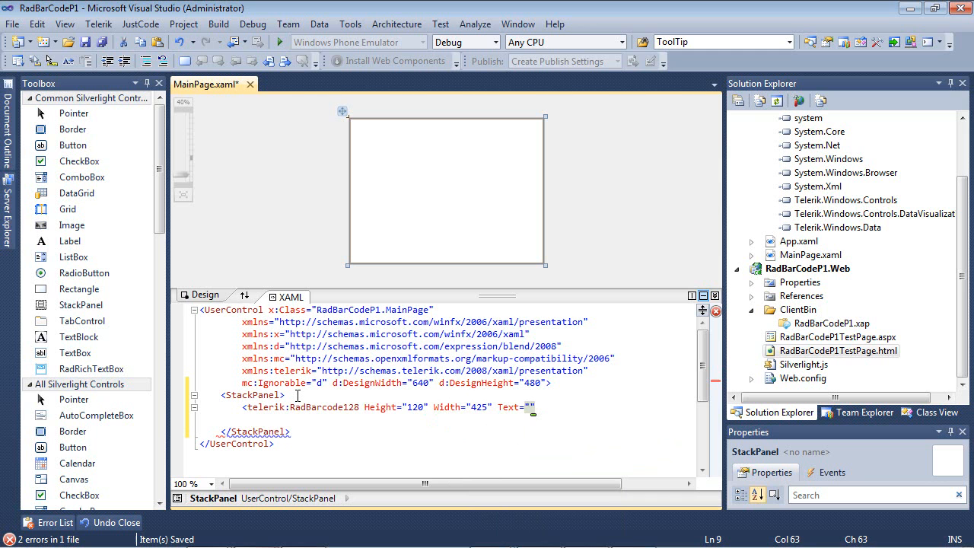
{"action": "type", "text": "12345678"}
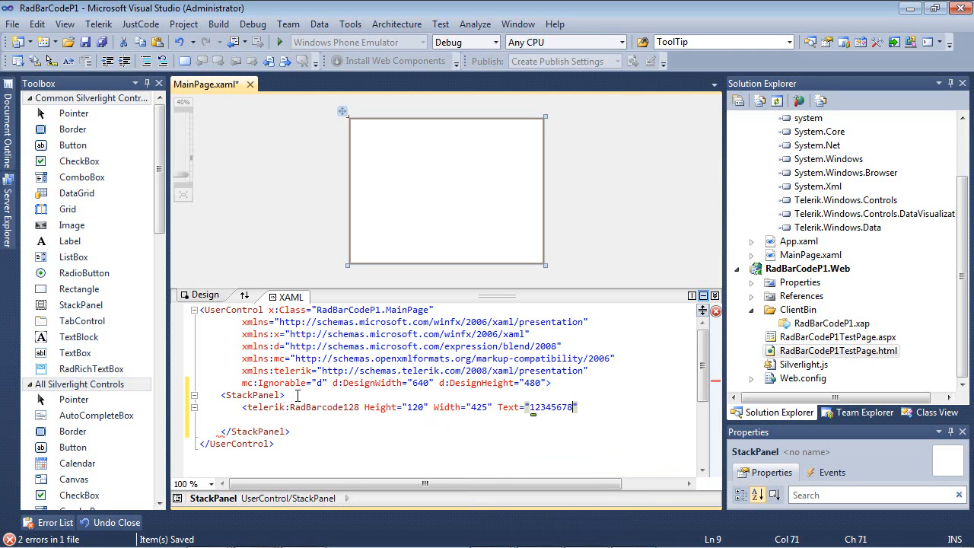
{"action": "type", "text": "9"}
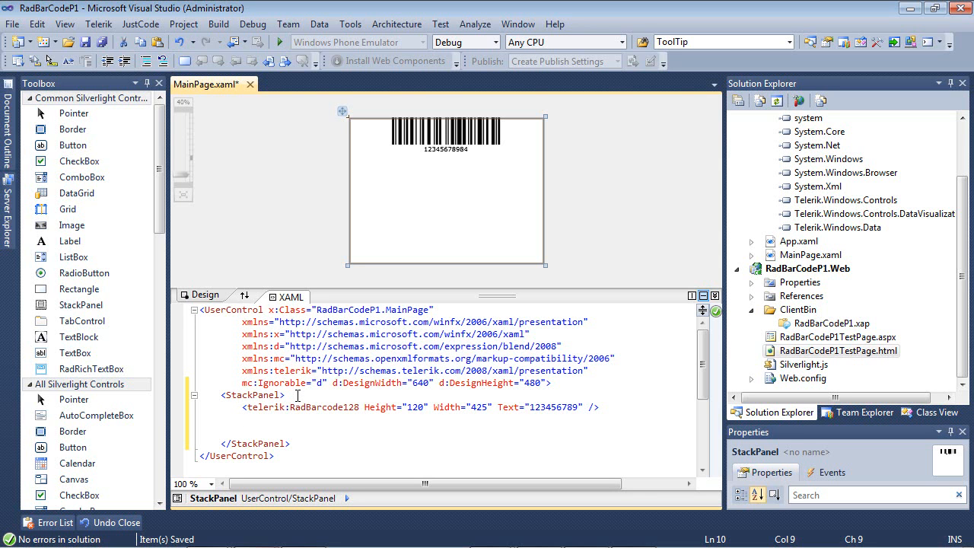
{"action": "type", "text": "<telerik:"}
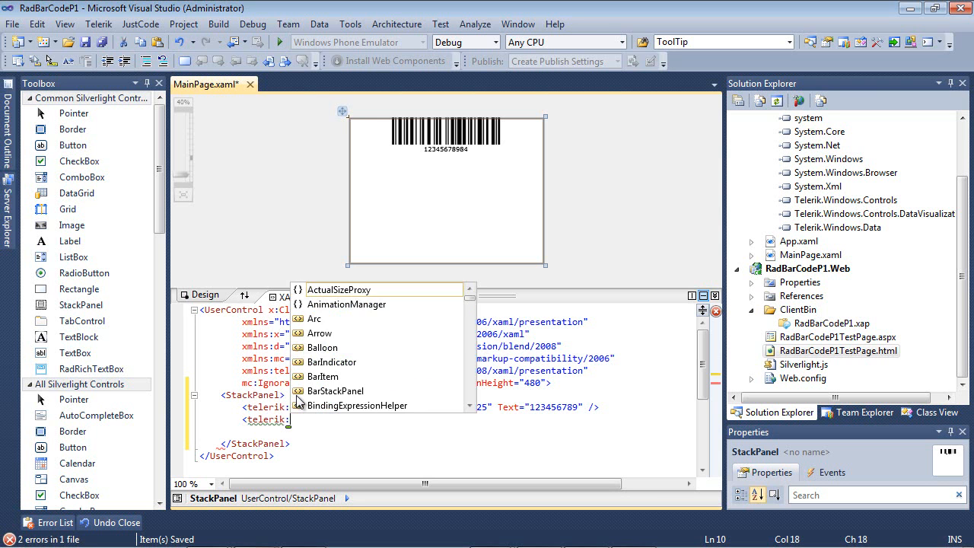
{"action": "type", "text": "Radpo"}
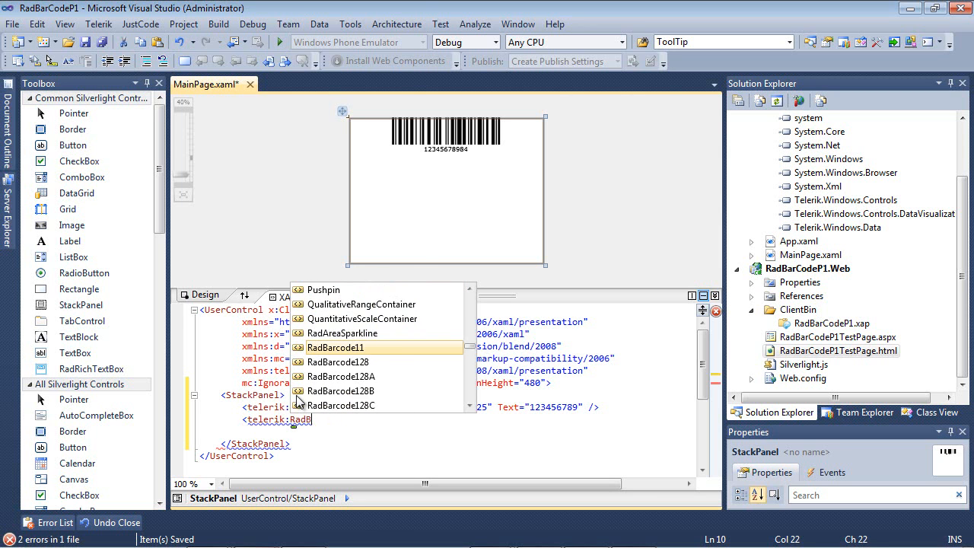
{"action": "scroll", "scroll_direction": "down", "scroll_amount": 3}
{"action": "type", "text": "arcodePostnet He"}
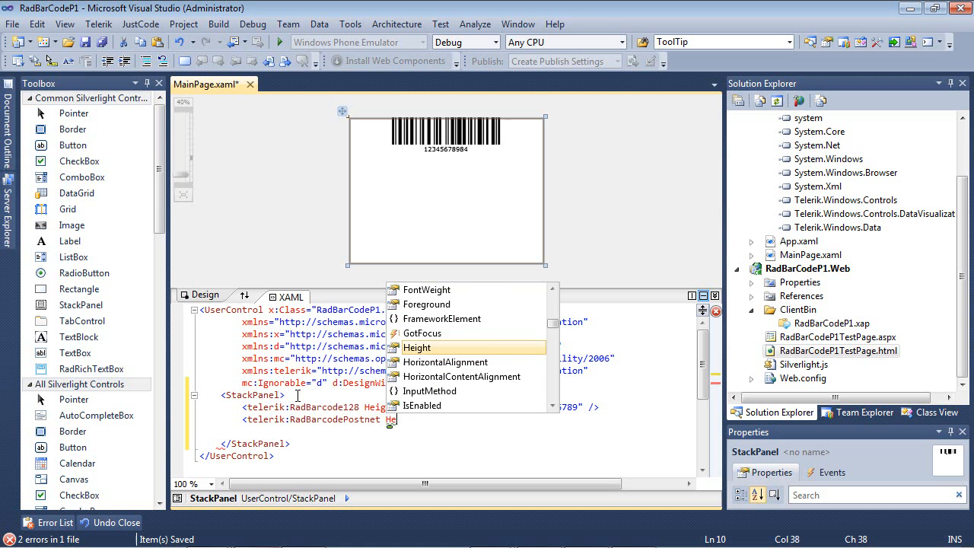
{"action": "type", "text": "120\" Width=\"4\""}
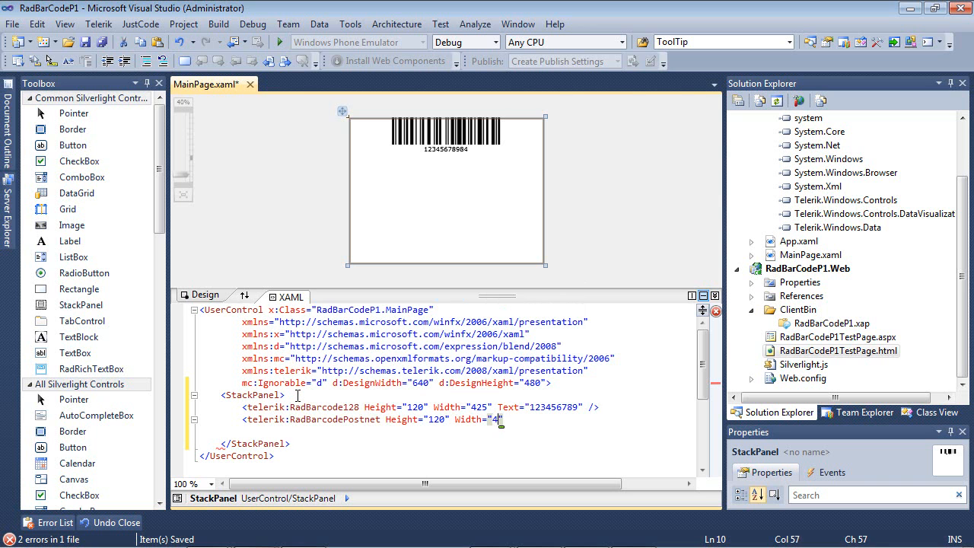
{"action": "type", "text": "25"}
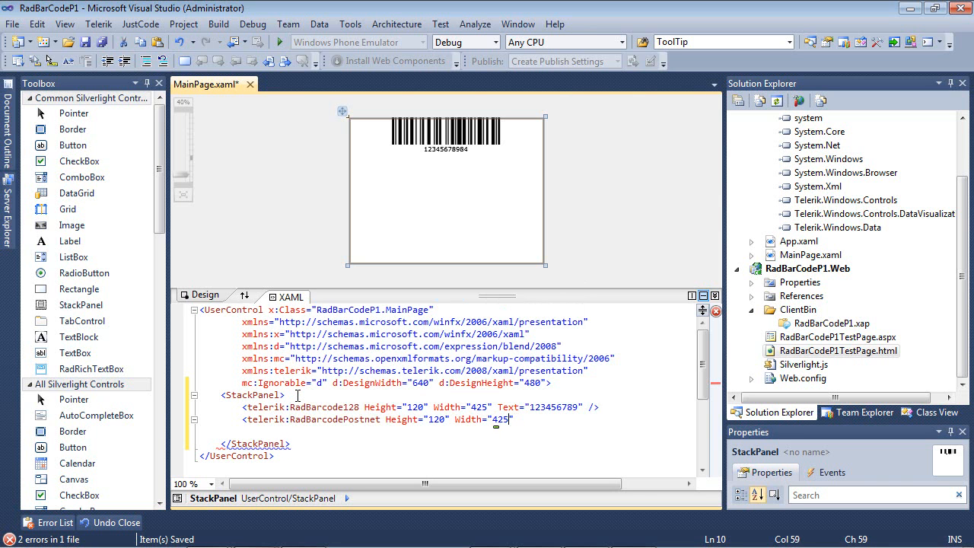
{"action": "type", "text": "te"}
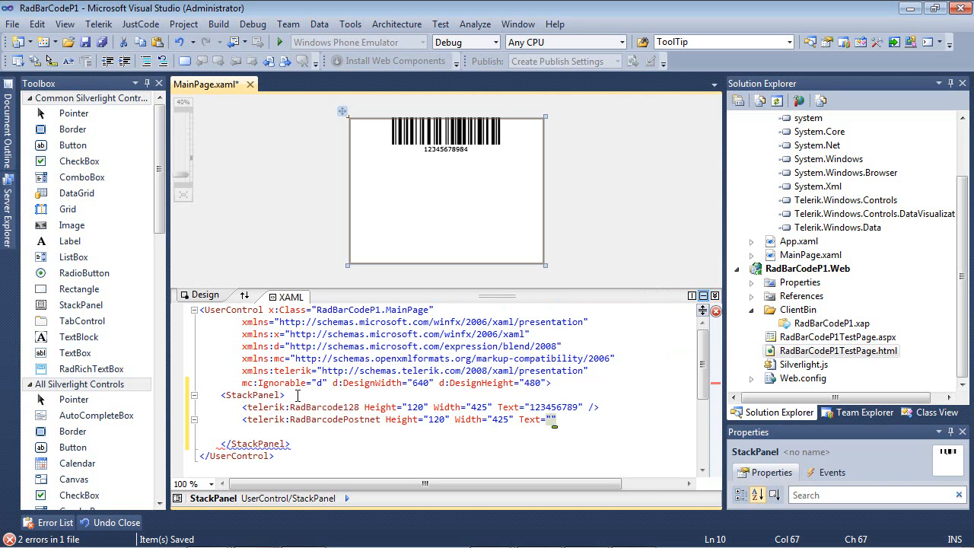
{"action": "type", "text": "12345"}
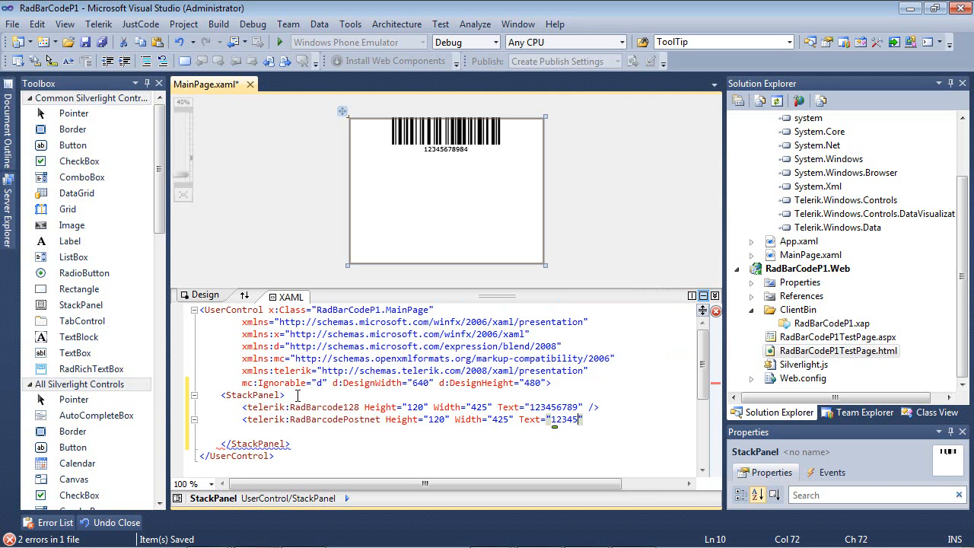
{"action": "type", "text": "/>"}
{"action": "type", "text": "<"}
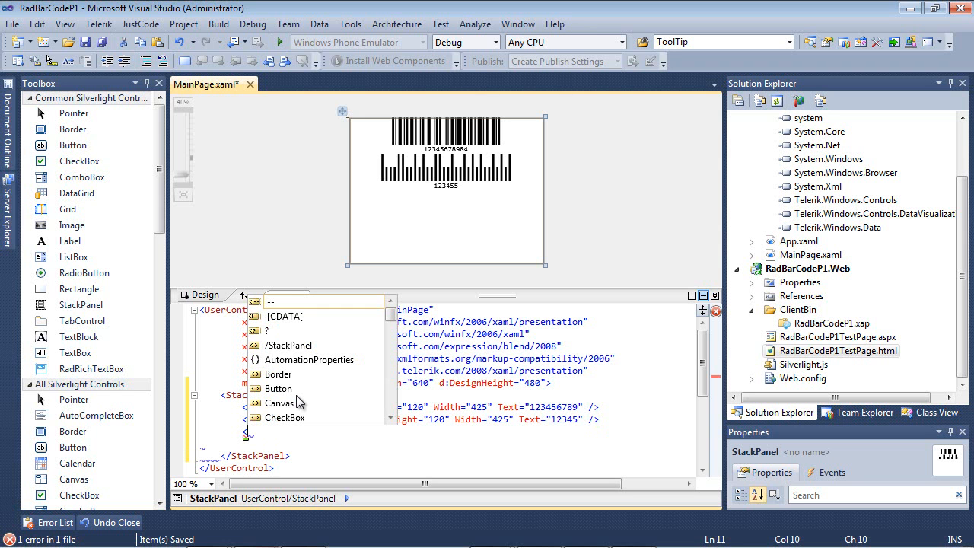
{"action": "type", "text": "tel"}
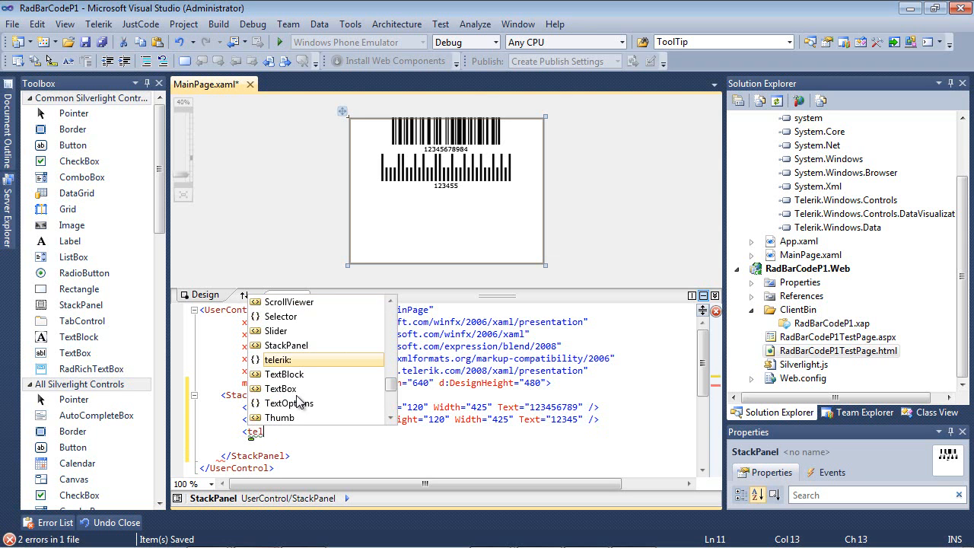
{"action": "type", "text": "Rad"}
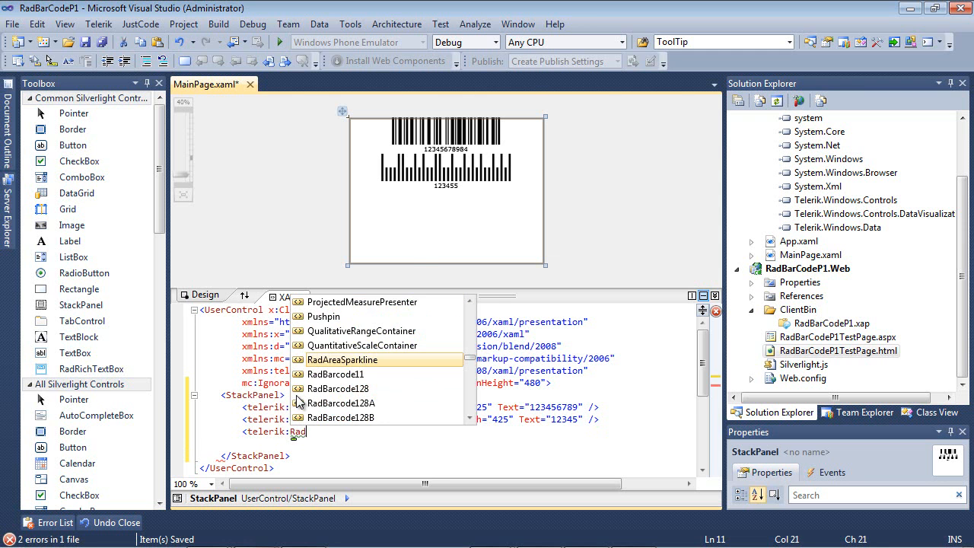
{"action": "type", "text": "ba"}
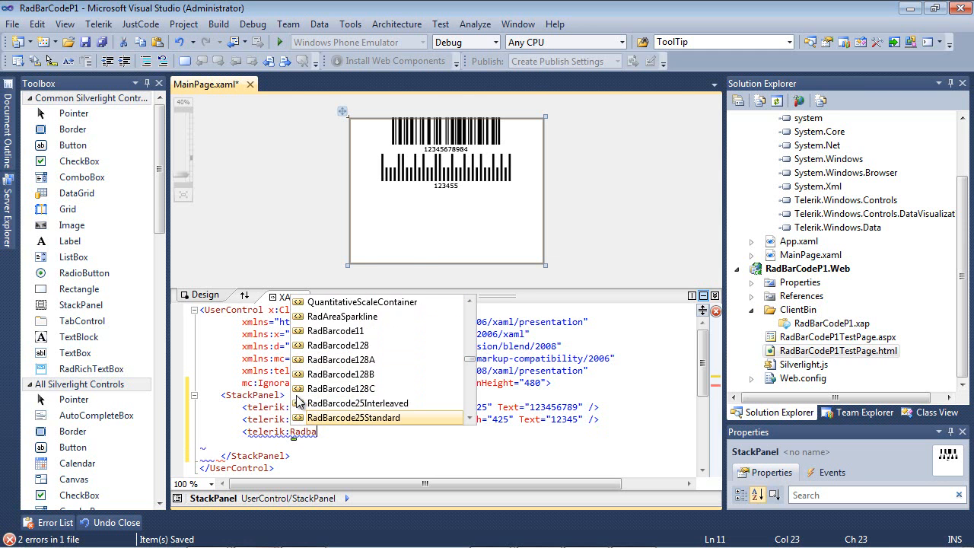
{"action": "scroll", "scroll_direction": "down", "scroll_amount": 3}
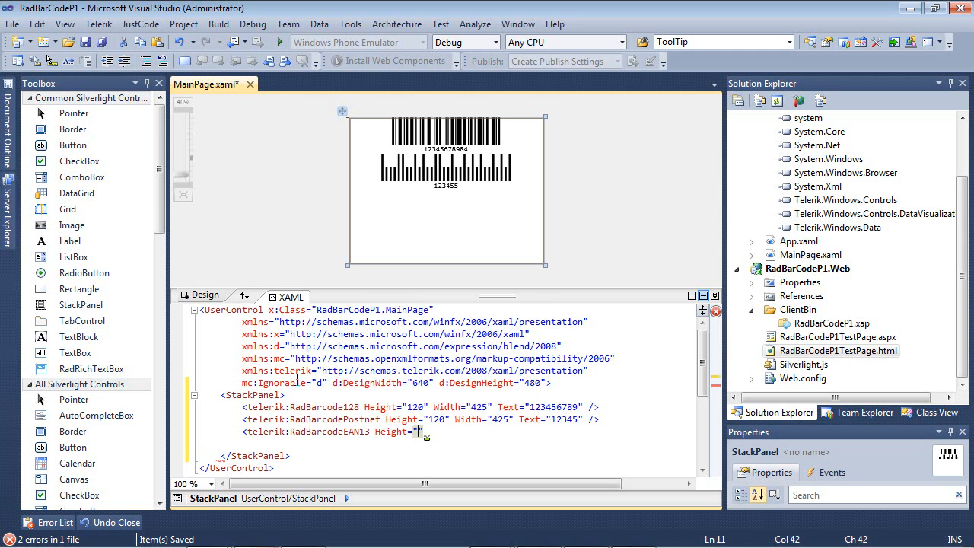
{"action": "type", "text": "120"}
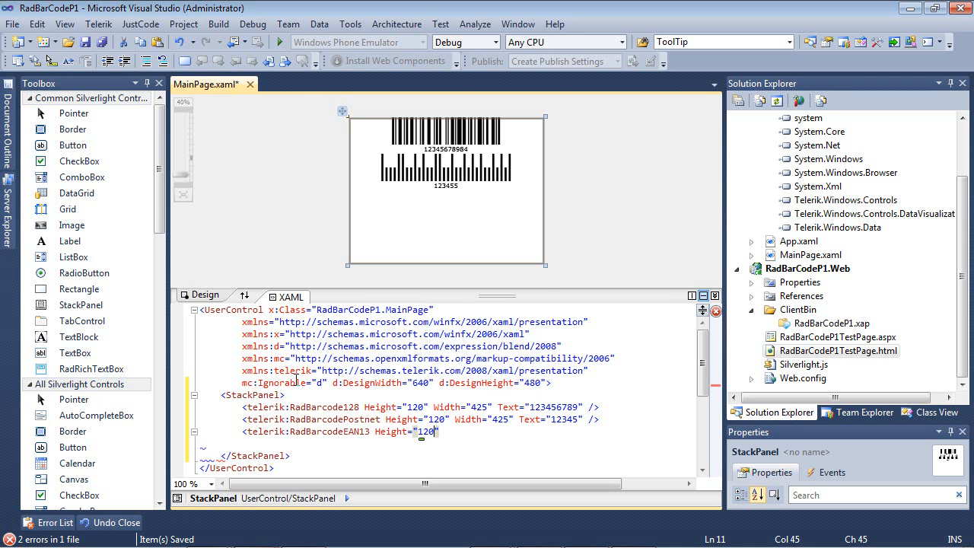
{"action": "type", "text": "Width=\"425"}
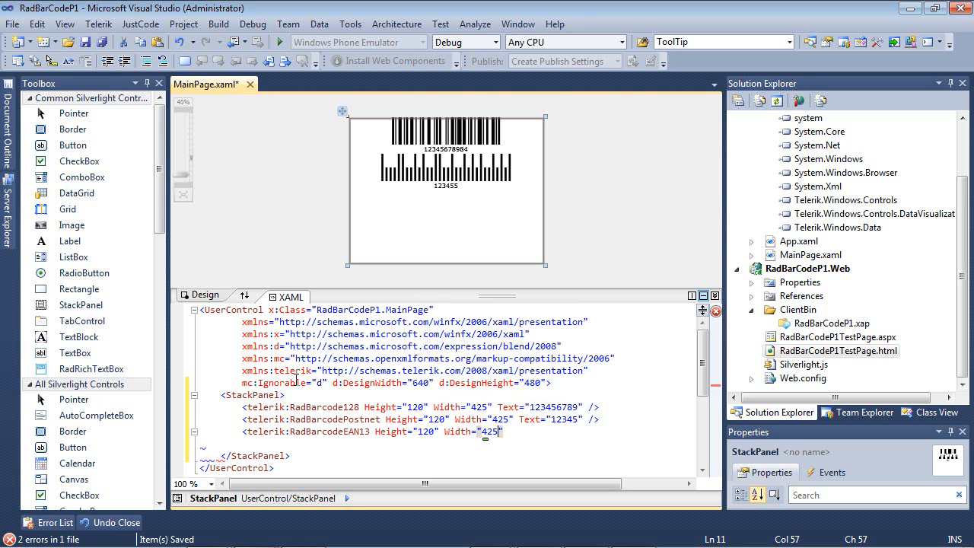
{"action": "type", "text": "Text=\"\""}
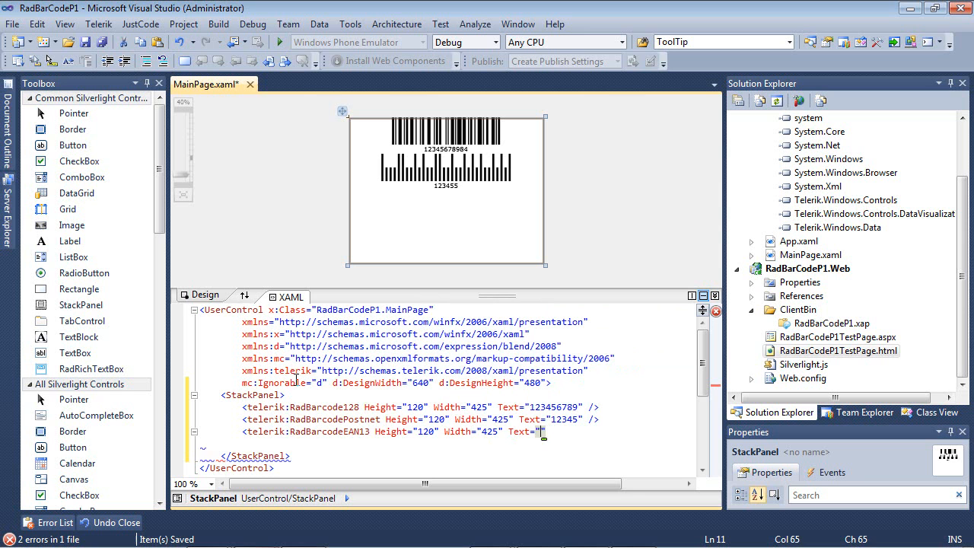
{"action": "type", "text": "123456789"}
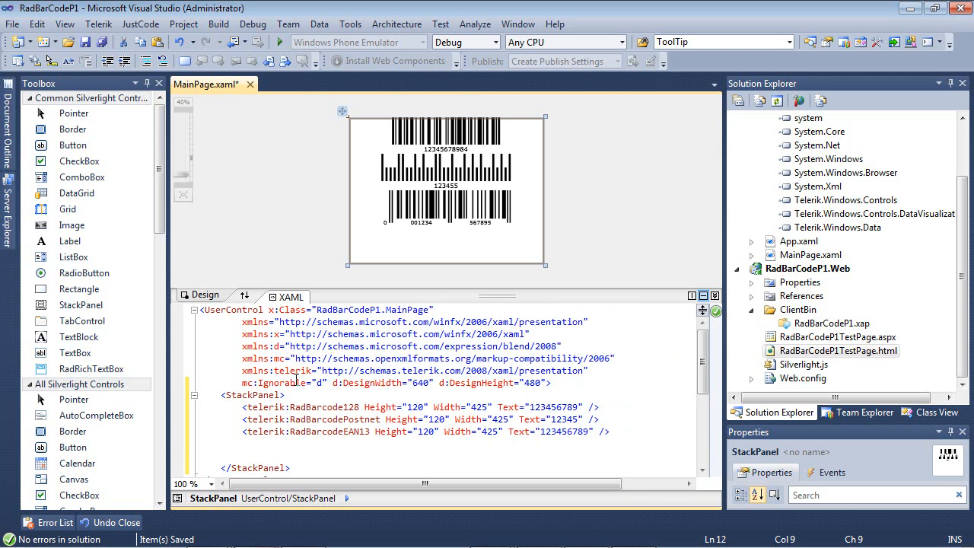
{"action": "type", "text": "<telerik:Ra"}
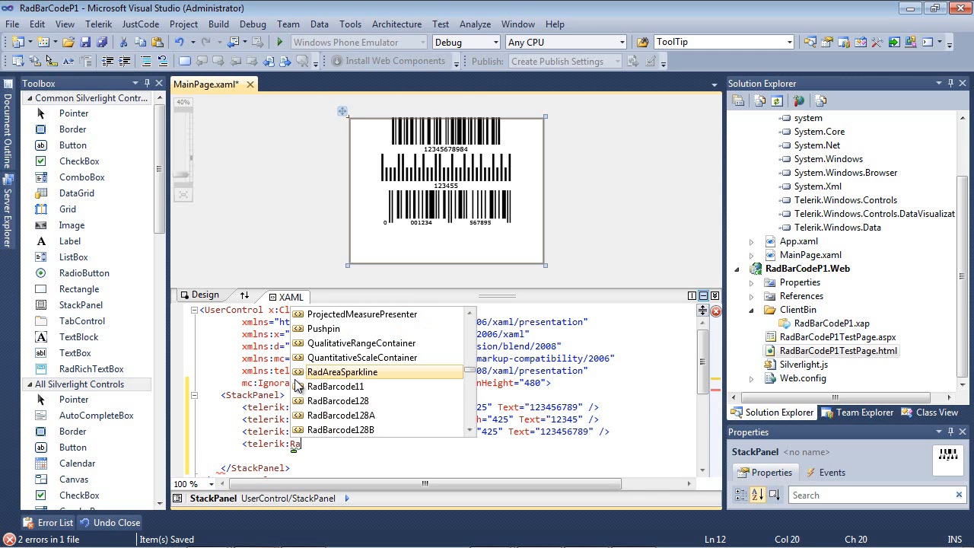
{"action": "type", "text": "dBarcodeUPCA Height=\"\""}
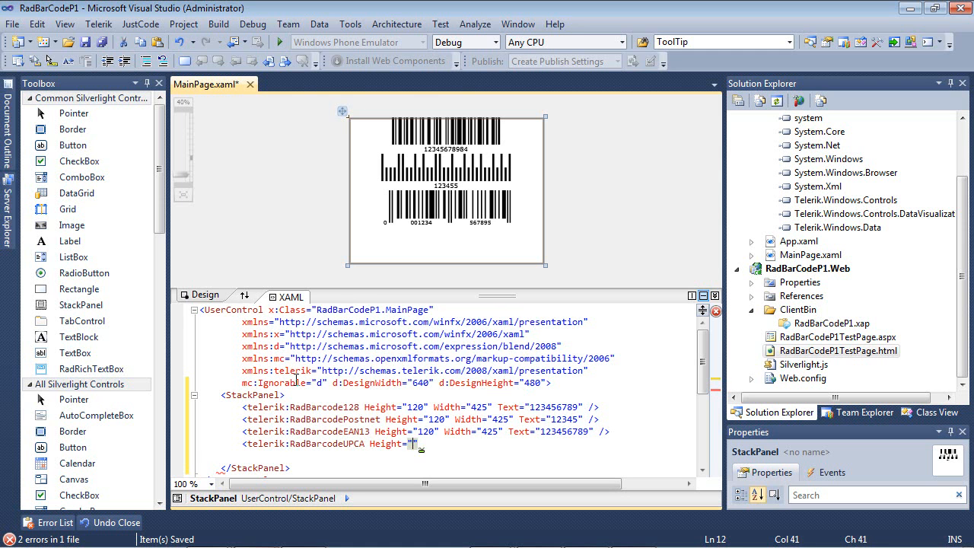
{"action": "type", "text": "120"}
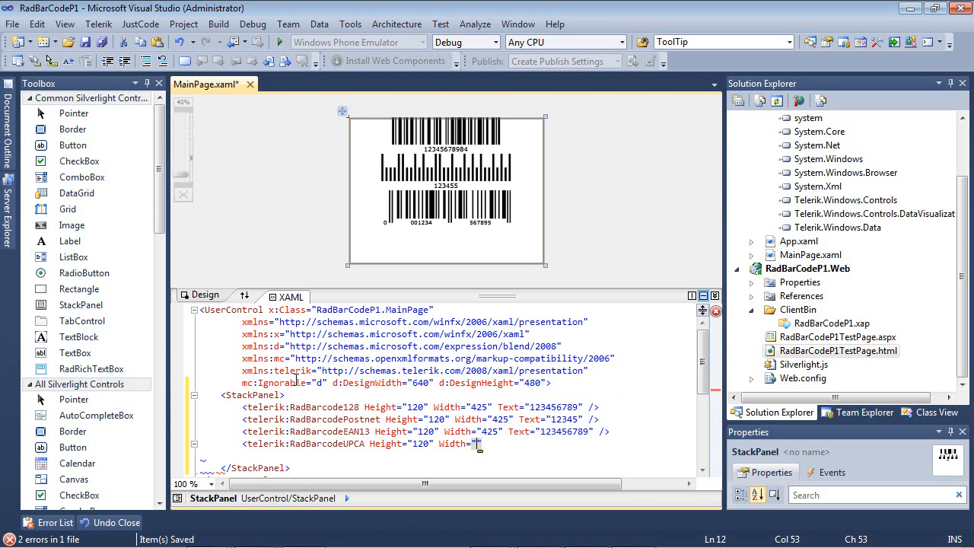
{"action": "type", "text": "425"}
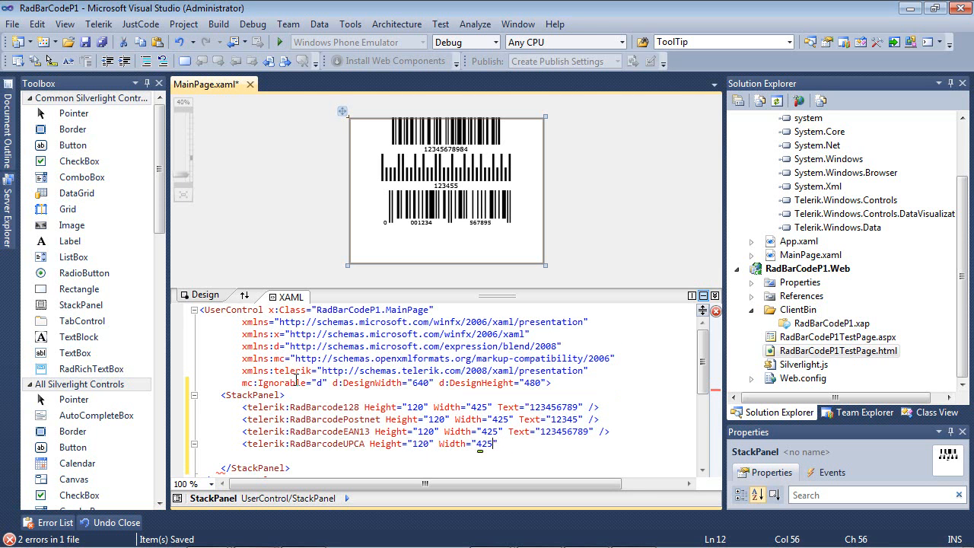
{"action": "type", "text": "Text=\"123\""}
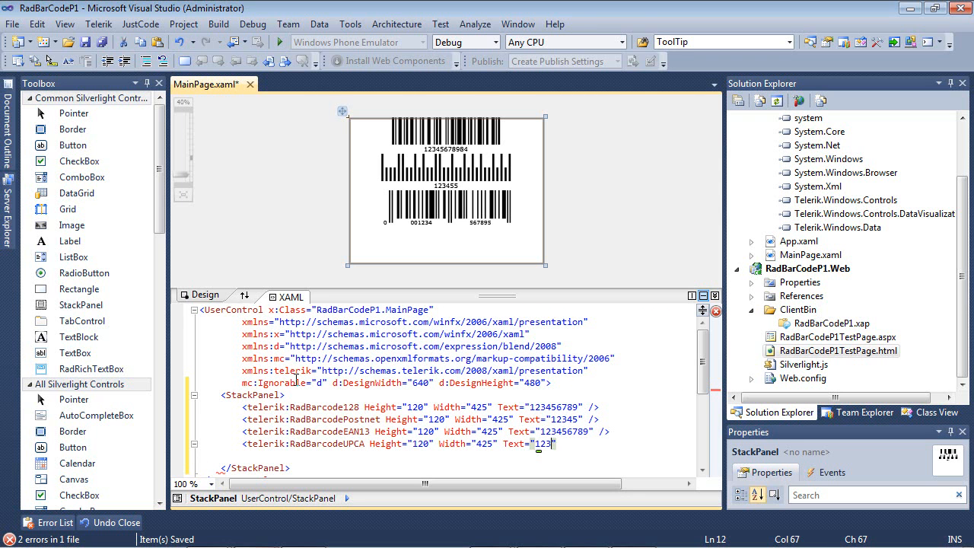
{"action": "type", "text": "45789"}
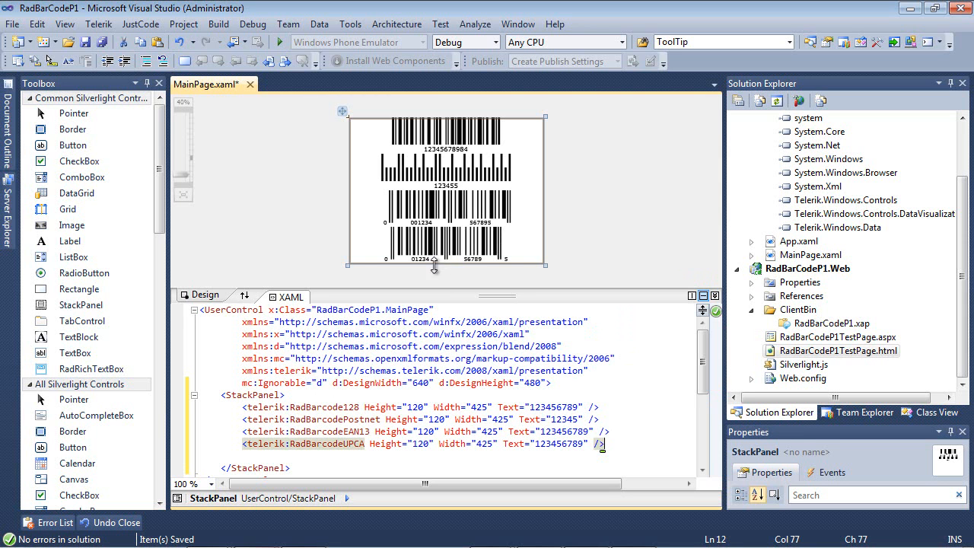
{"action": "mouse_move", "coordinate": [450, 137]}
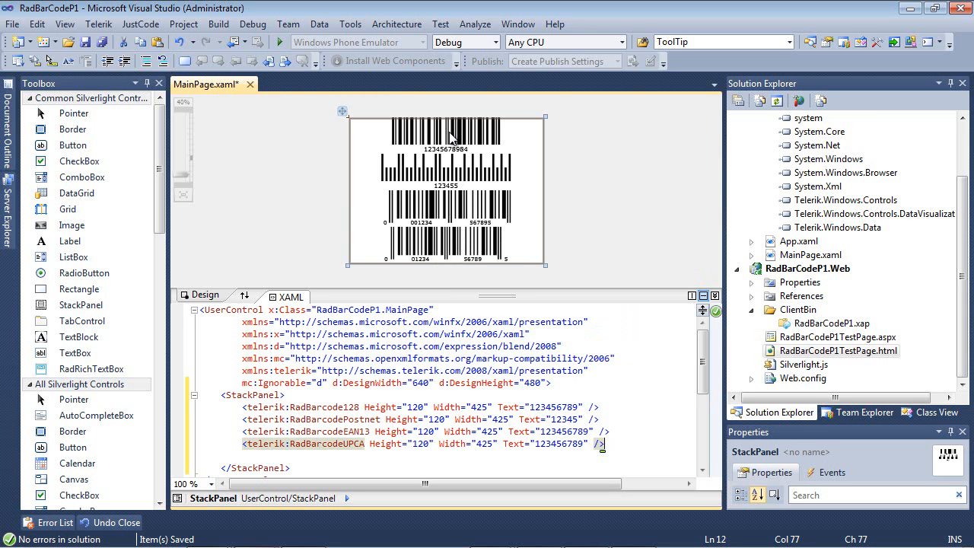
{"action": "mouse_move", "coordinate": [465, 290]}
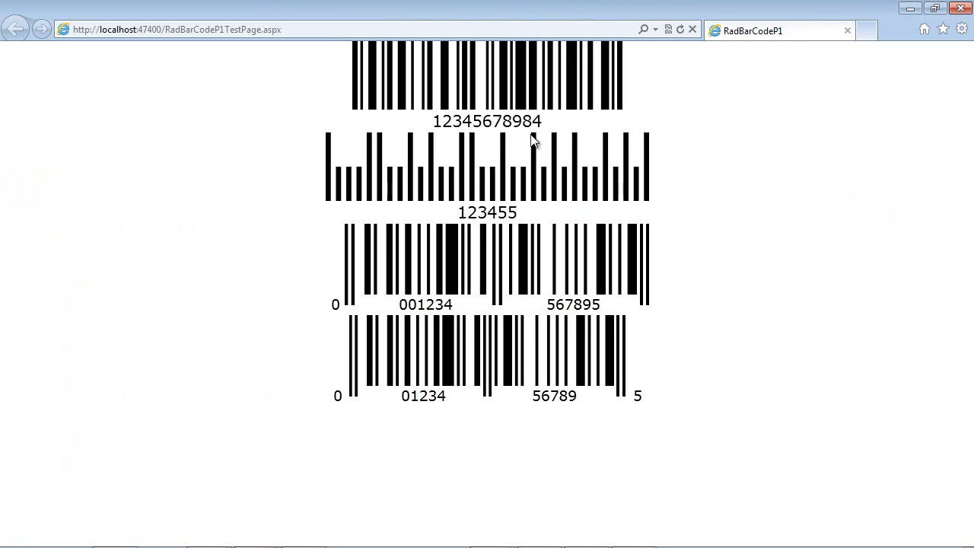
{"action": "mouse_move", "coordinate": [653, 85]}
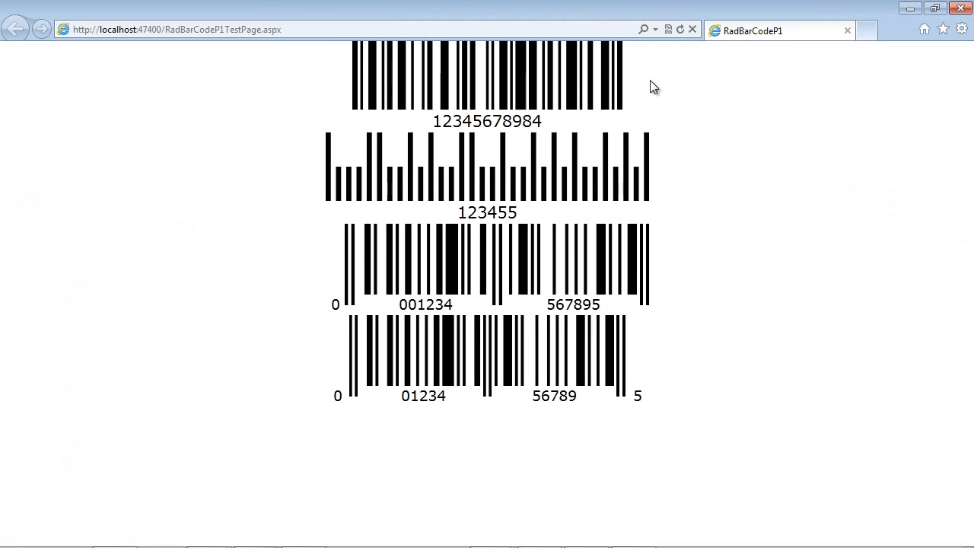
{"action": "mouse_move", "coordinate": [671, 95]}
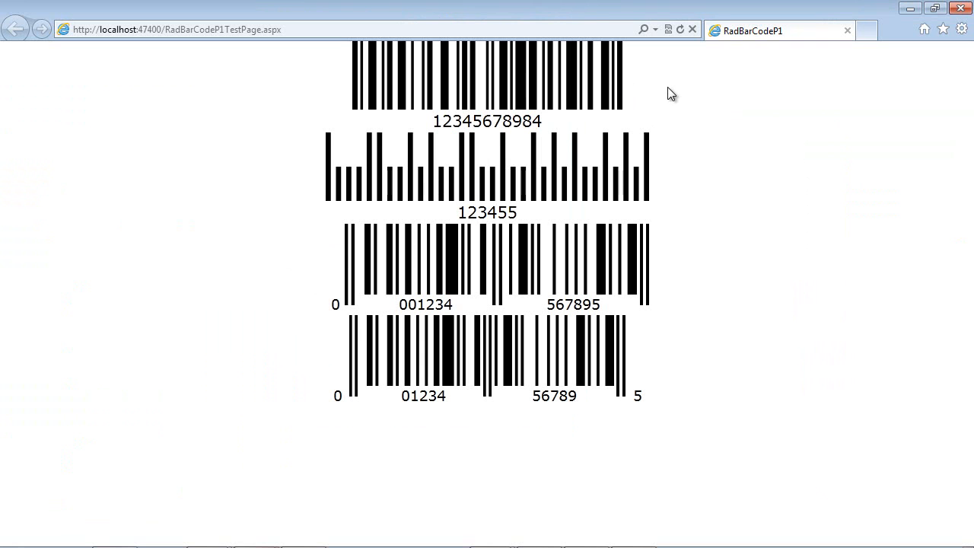
{"action": "mouse_move", "coordinate": [658, 161]}
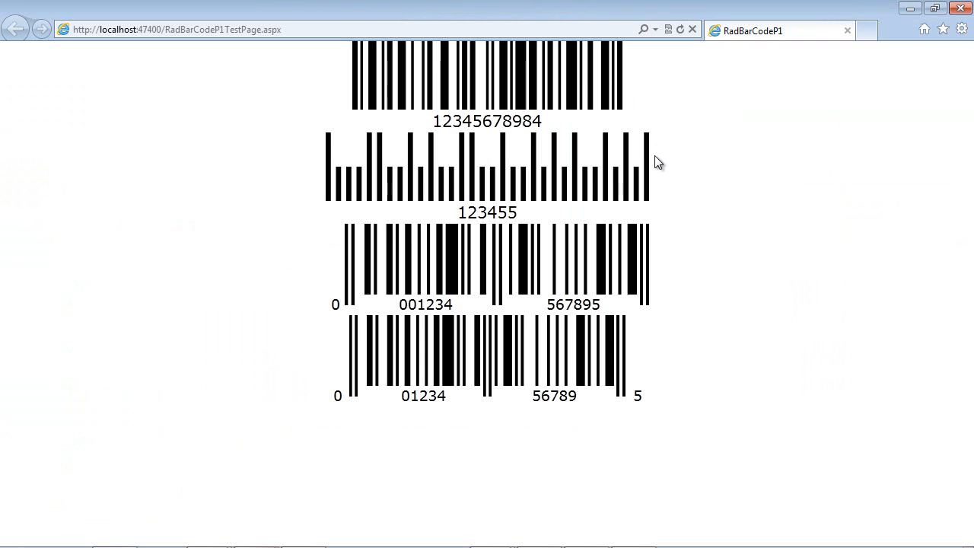
{"action": "mouse_move", "coordinate": [668, 175]}
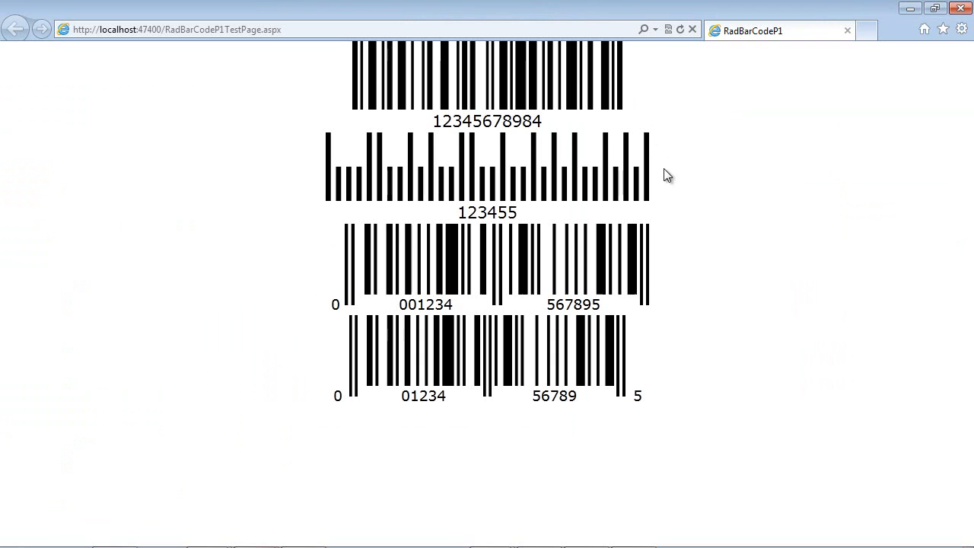
{"action": "mouse_move", "coordinate": [657, 284]}
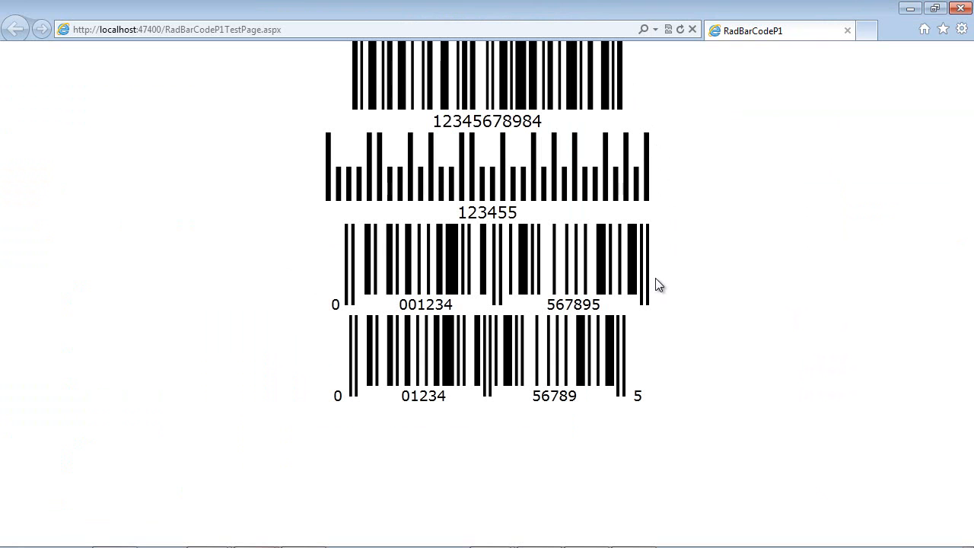
{"action": "mouse_move", "coordinate": [662, 364]}
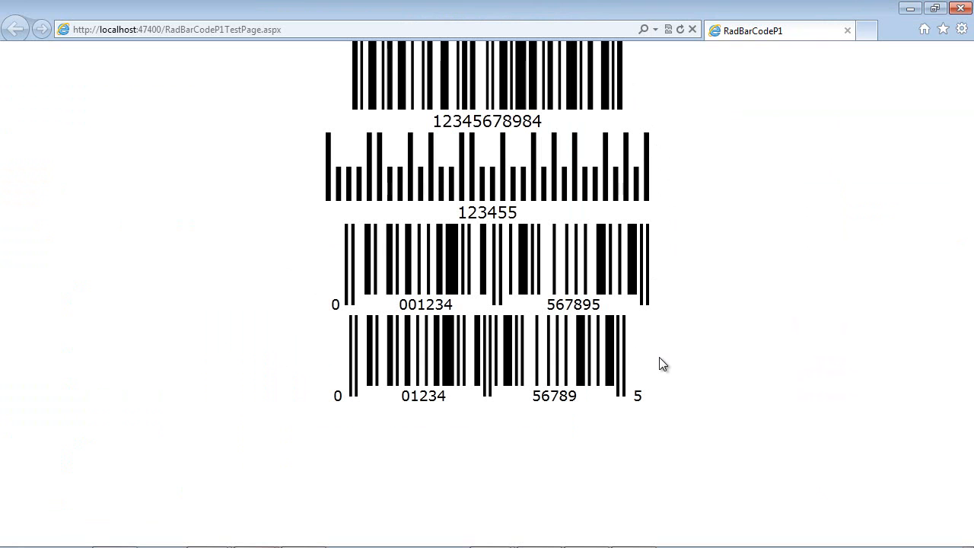